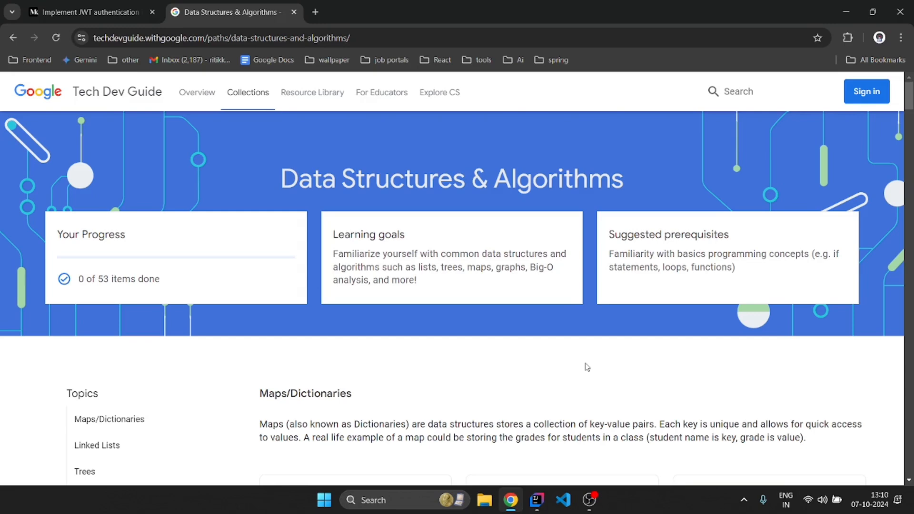
pyautogui.moveTo(610, 338)
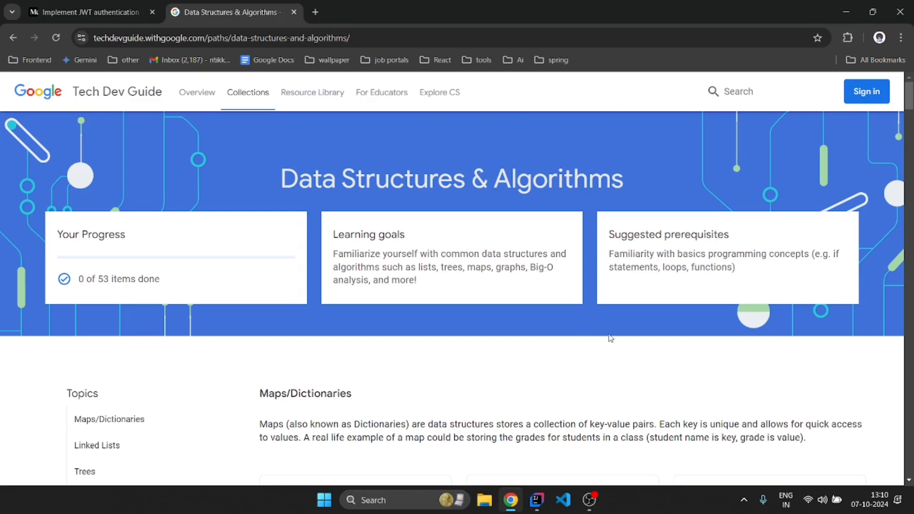
pyautogui.moveTo(646, 268)
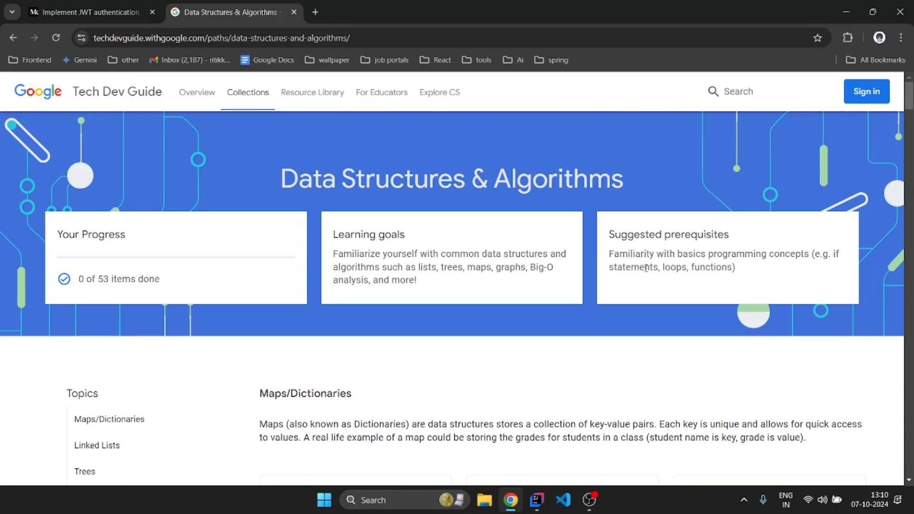
pyautogui.moveTo(600, 269)
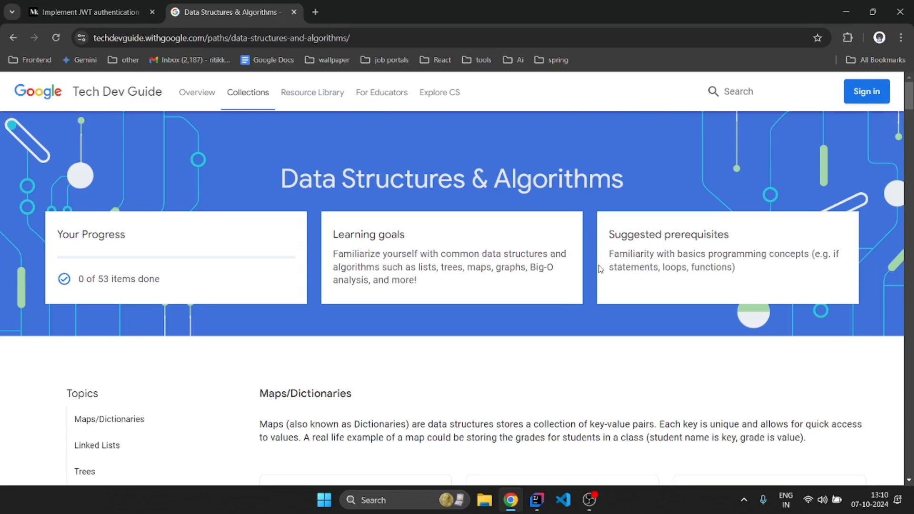
pyautogui.moveTo(539, 290)
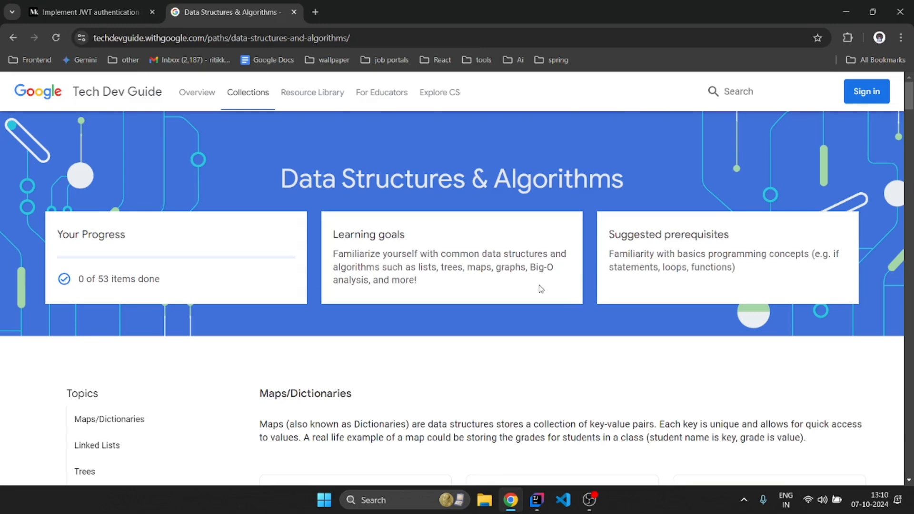
pyautogui.moveTo(488, 255)
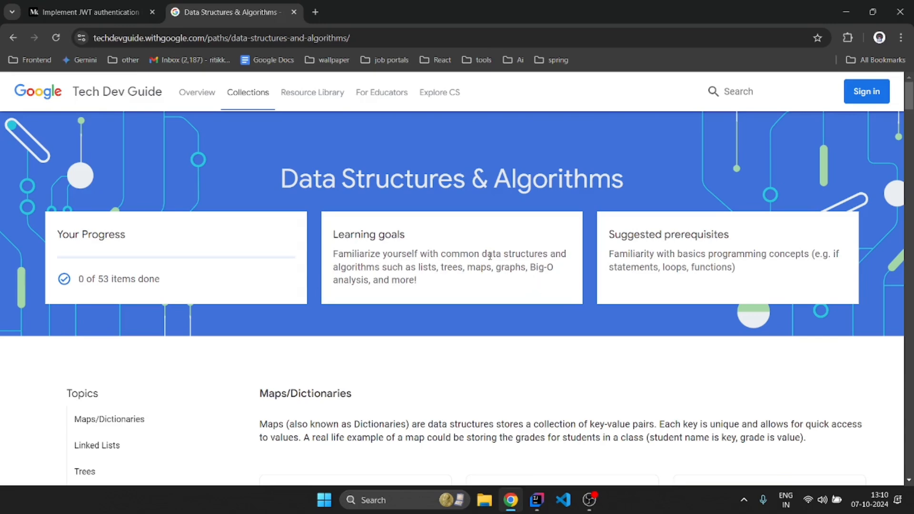
pyautogui.scroll(-3)
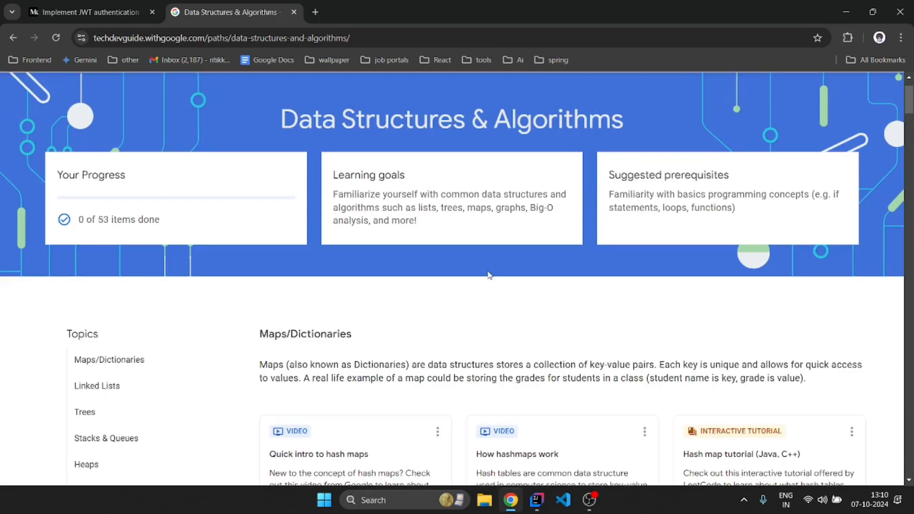
pyautogui.scroll(-3)
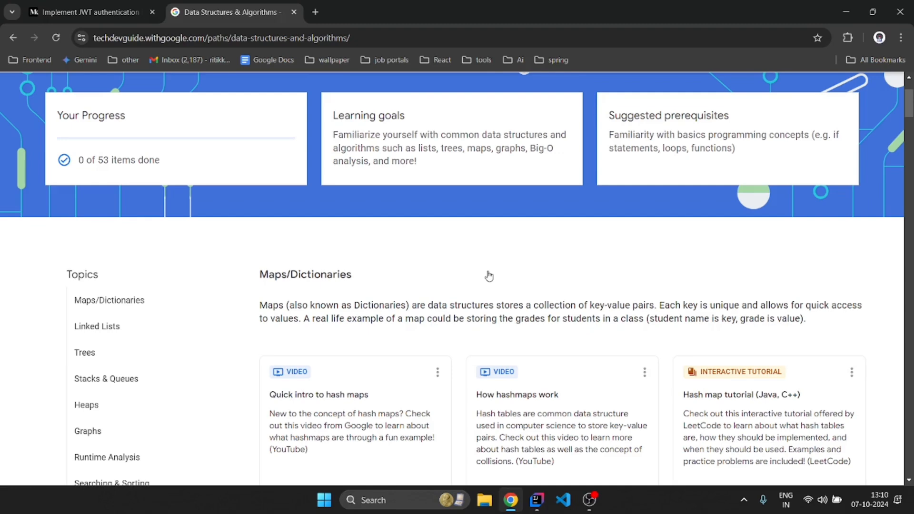
pyautogui.scroll(-3)
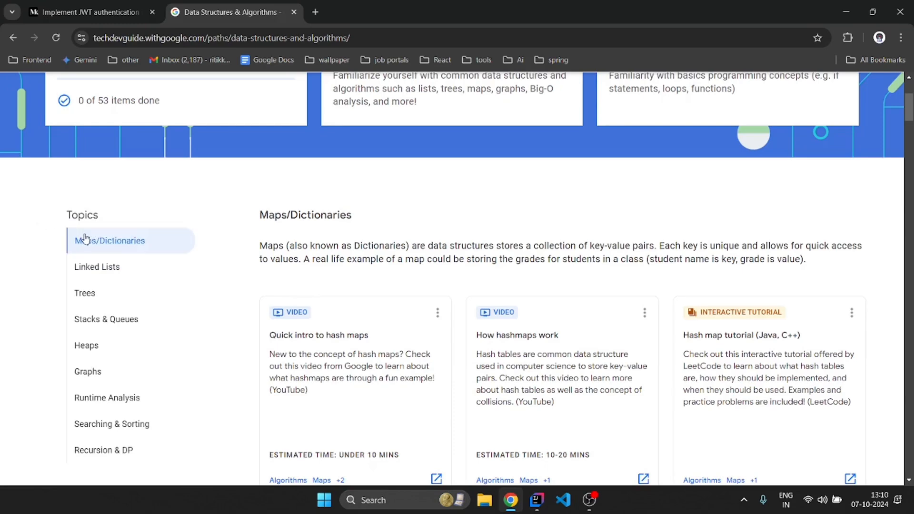
pyautogui.moveTo(55, 264)
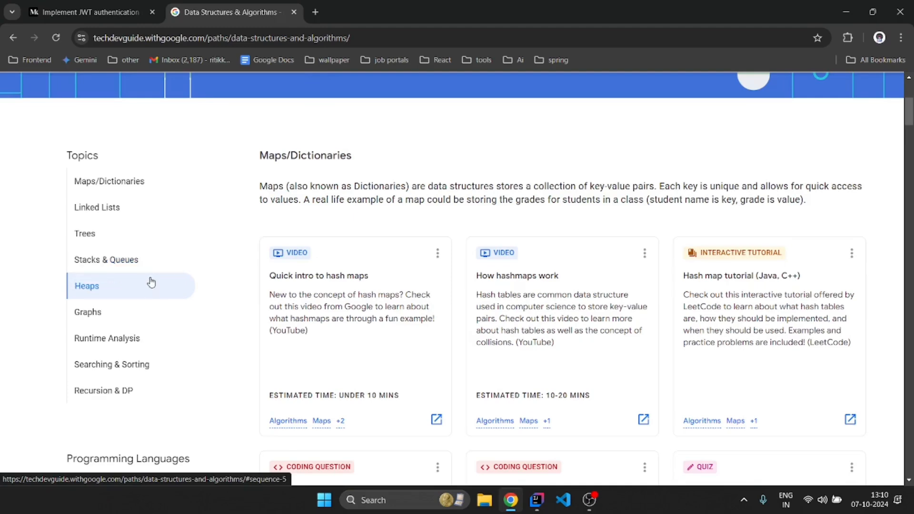
pyautogui.scroll(-3)
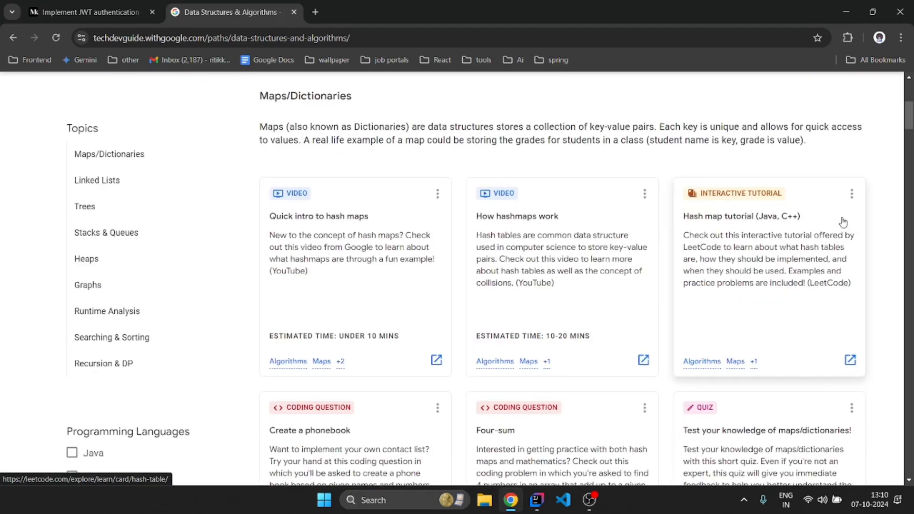
pyautogui.scroll(-3)
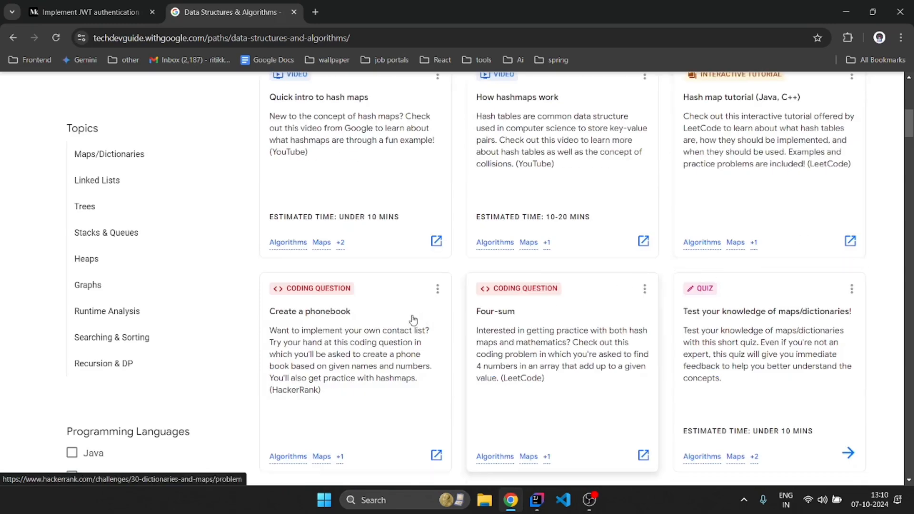
pyautogui.moveTo(752, 307)
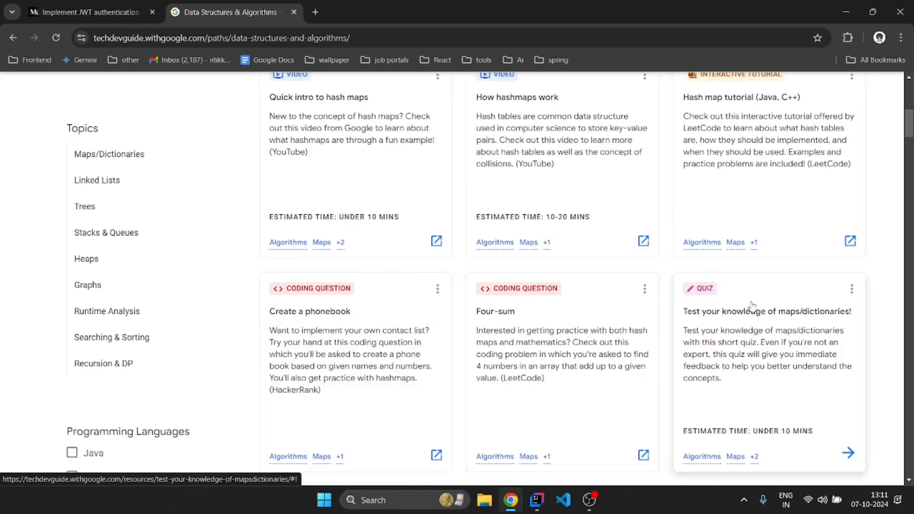
pyautogui.scroll(-3)
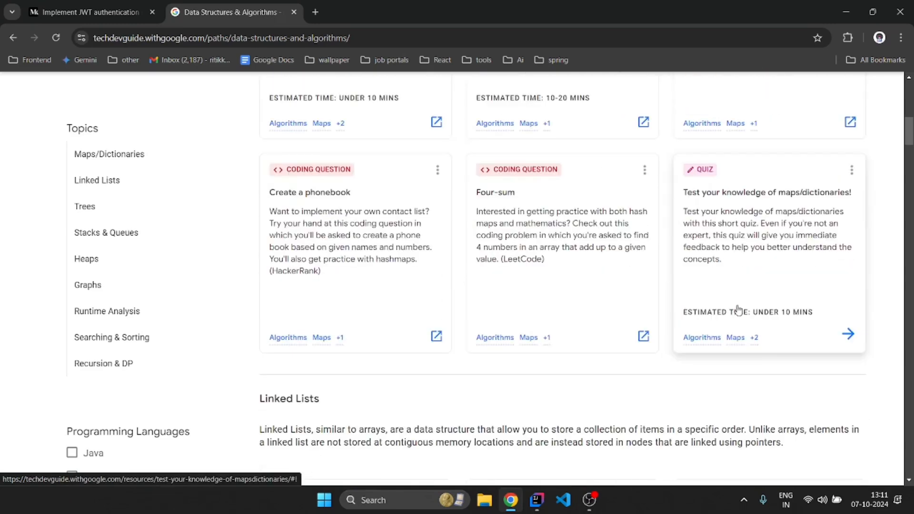
pyautogui.scroll(-3)
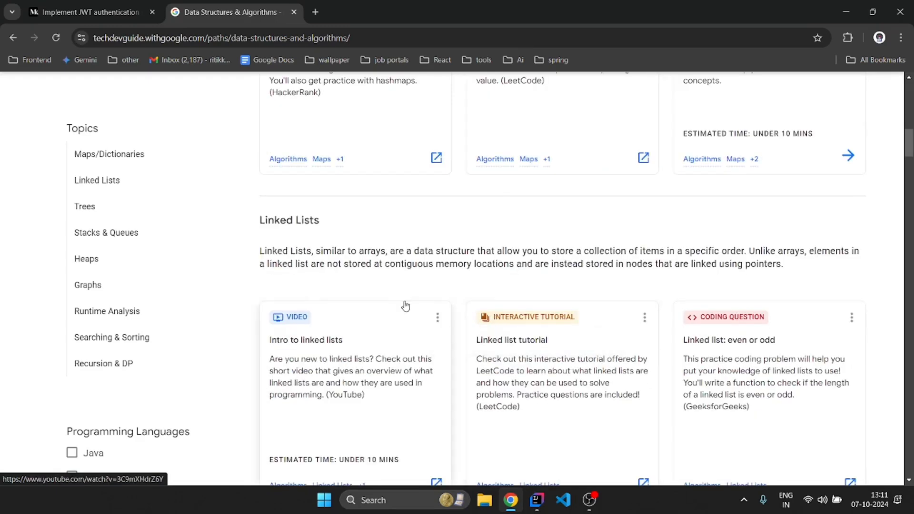
pyautogui.scroll(-3)
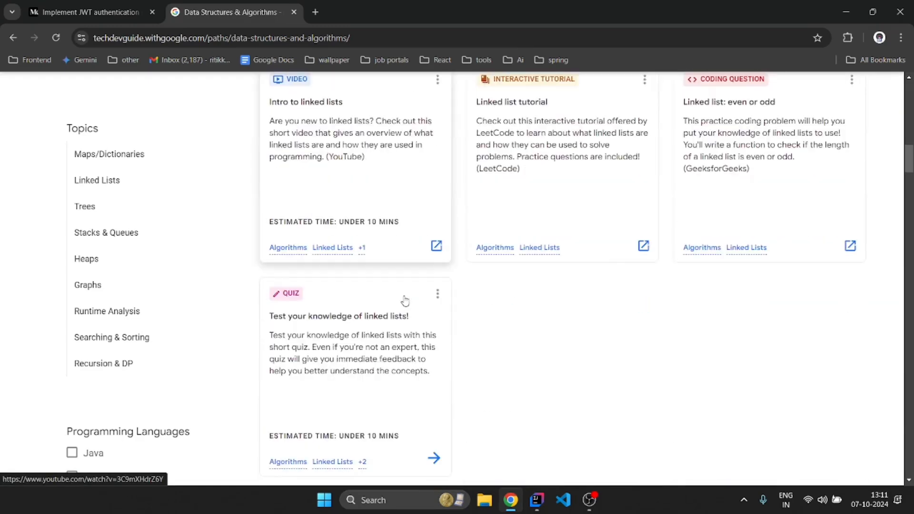
pyautogui.scroll(-3)
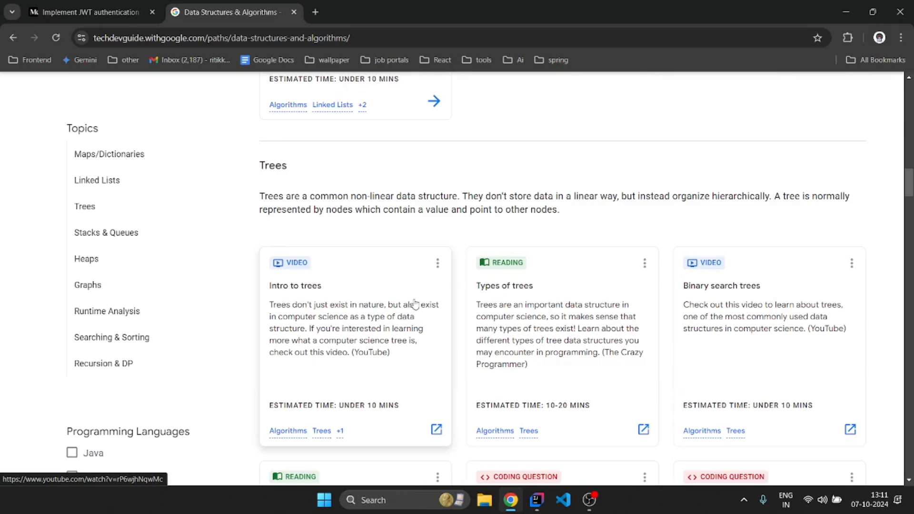
pyautogui.moveTo(564, 298)
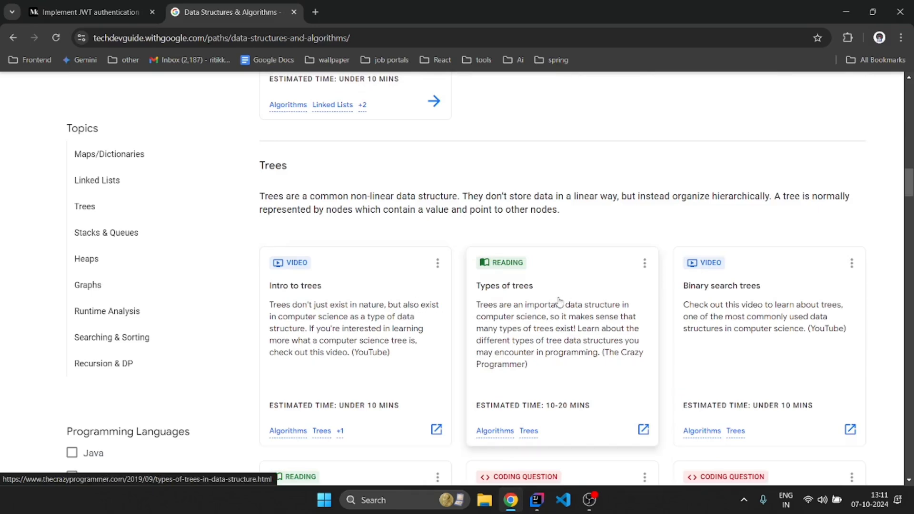
pyautogui.scroll(-3)
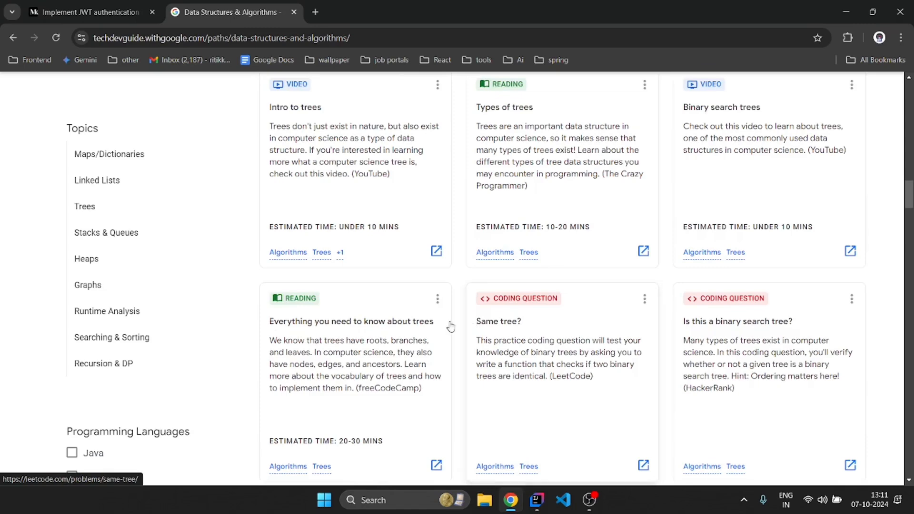
pyautogui.scroll(-3)
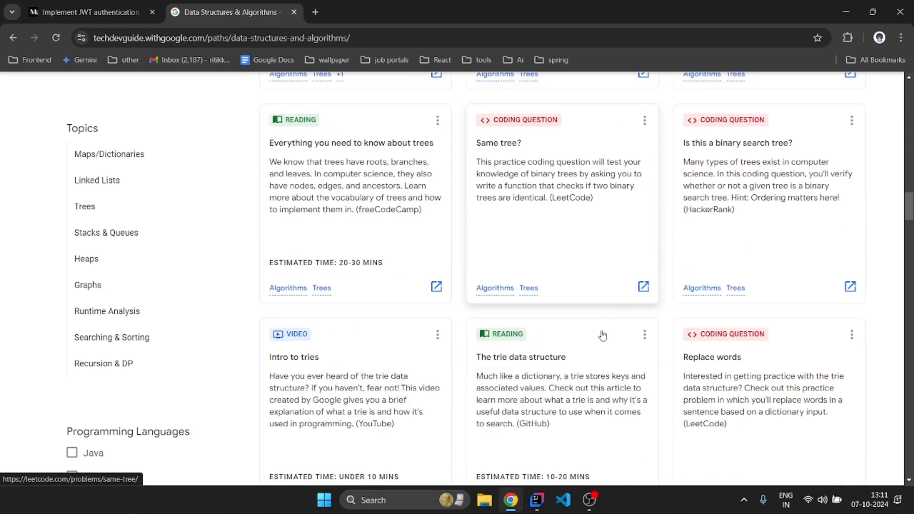
pyautogui.scroll(-3)
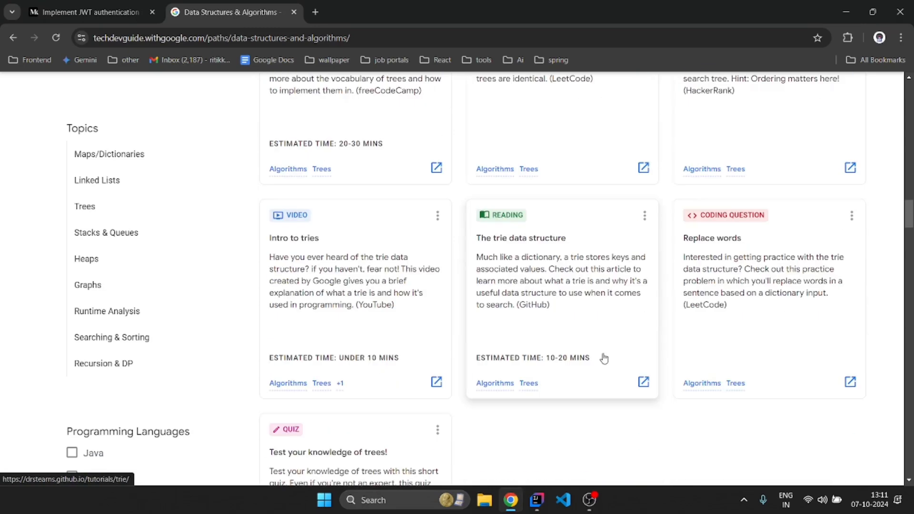
pyautogui.moveTo(589, 341)
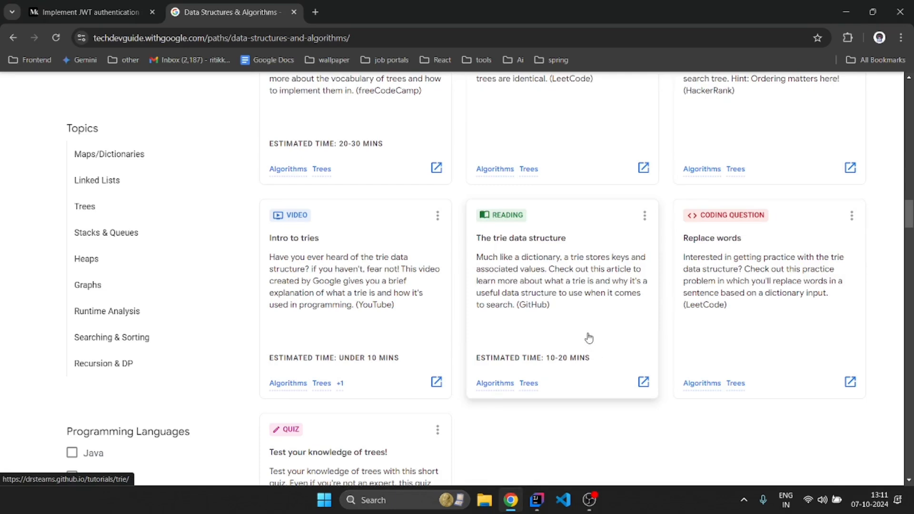
pyautogui.moveTo(572, 222)
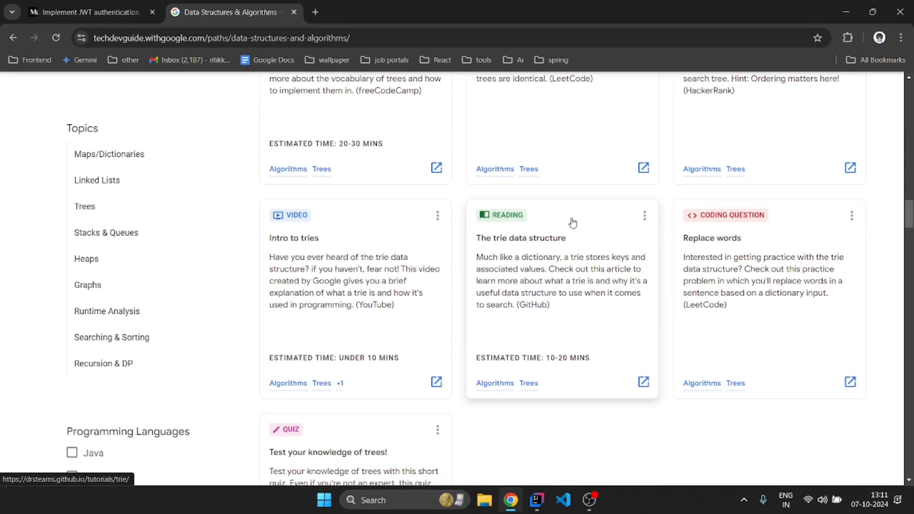
pyautogui.moveTo(571, 243)
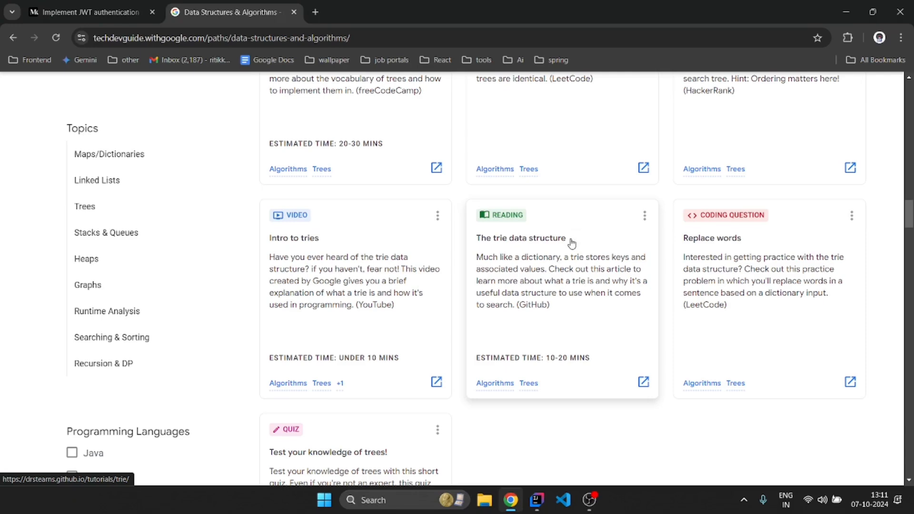
pyautogui.moveTo(564, 251)
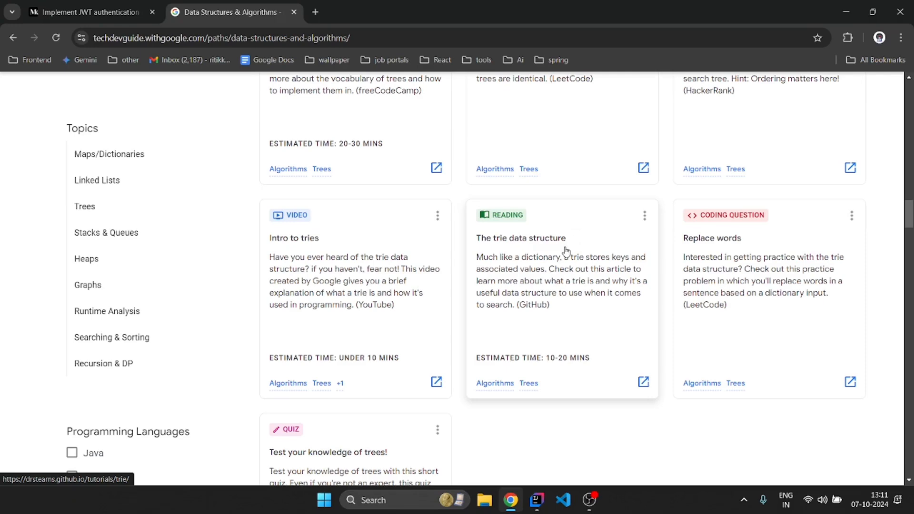
pyautogui.scroll(-3)
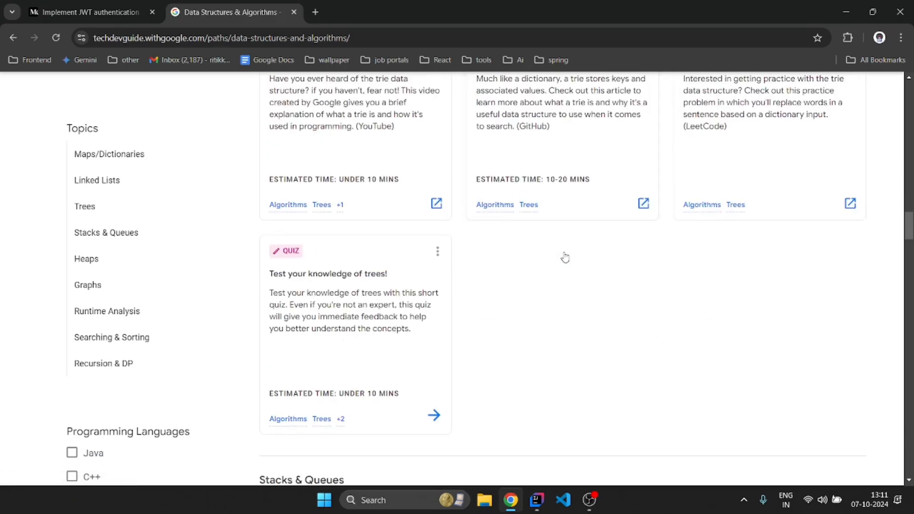
pyautogui.scroll(-3)
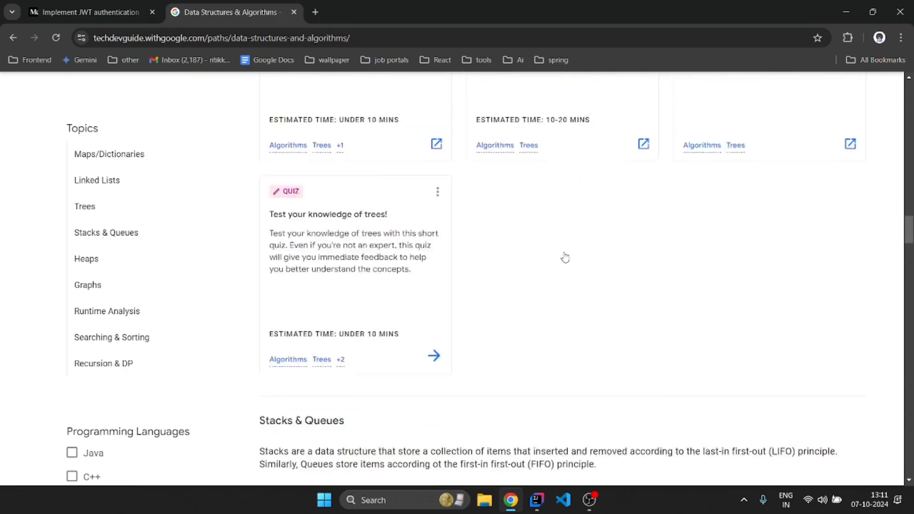
pyautogui.scroll(3)
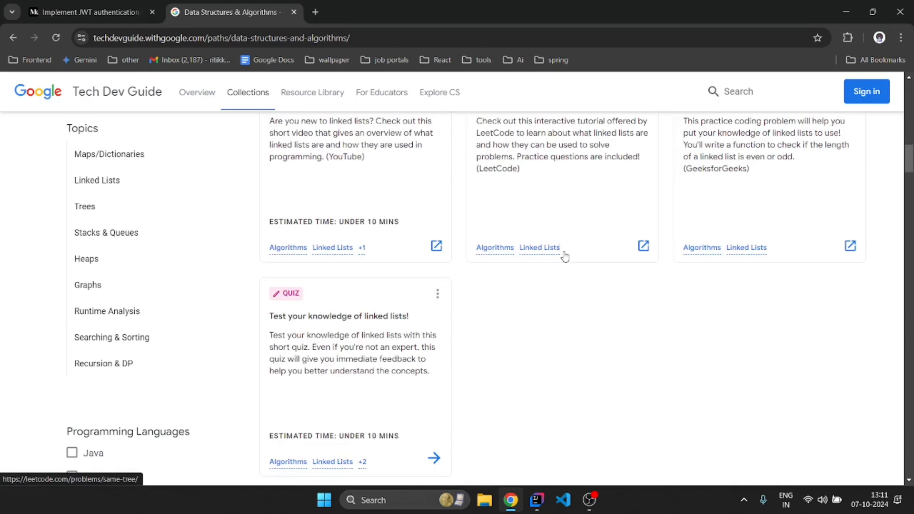
pyautogui.moveTo(539, 247)
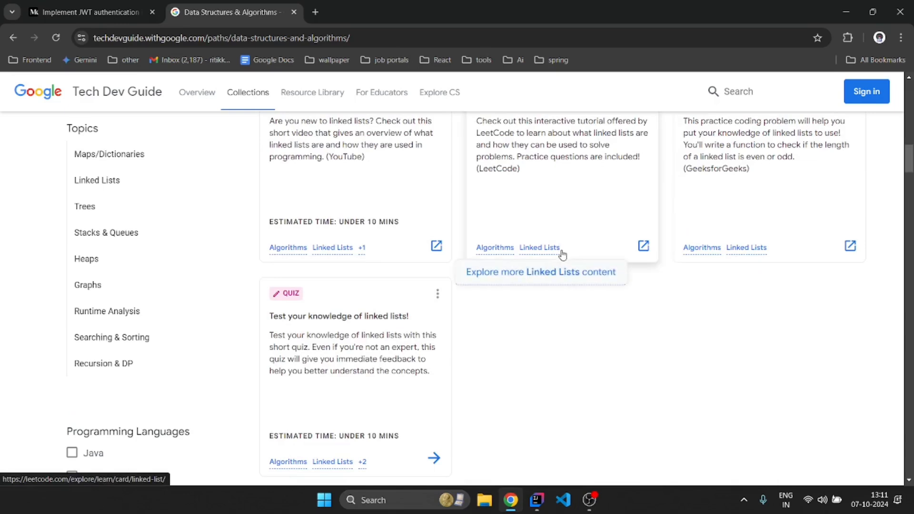